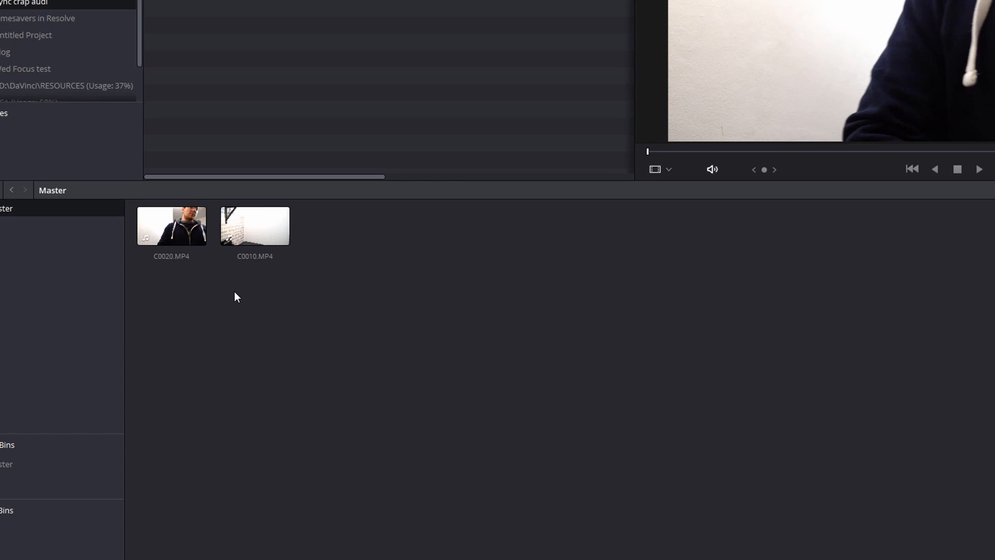
- Preview the source clips C0020.MP4 and C0010.MP4 in the media pool
click(171, 226)
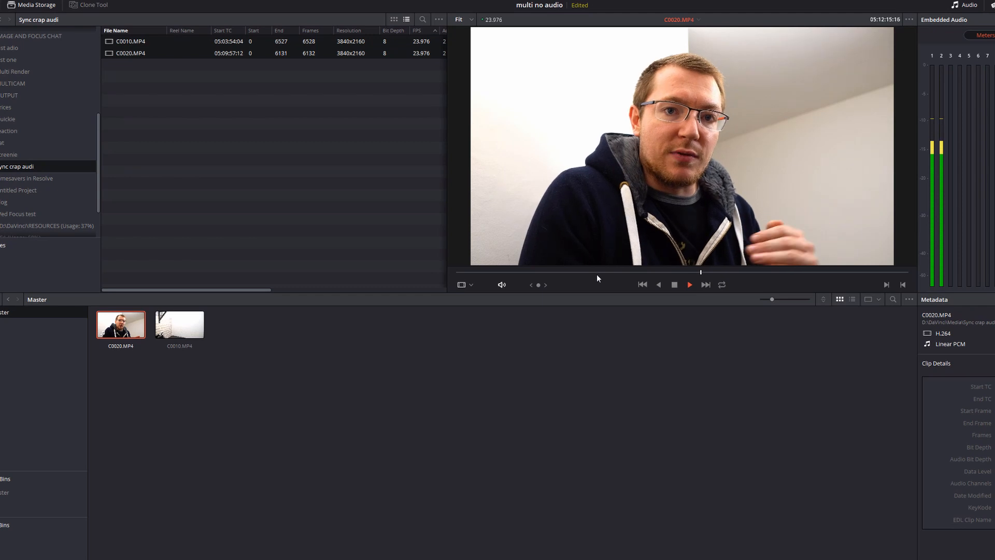
click(179, 324)
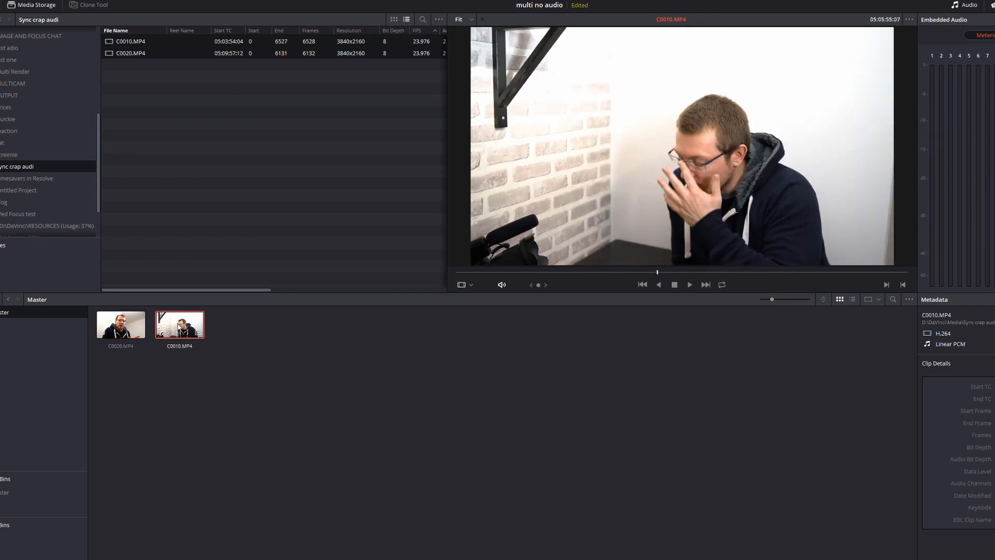
click(689, 284)
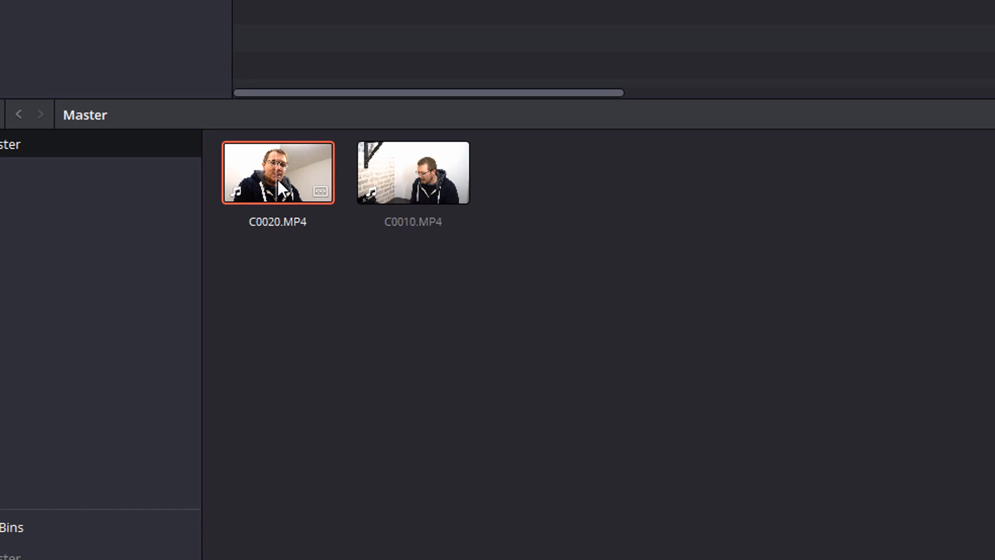
- Cue C0020.MP4 to the hand clap and add a marker there
double_click(276, 173)
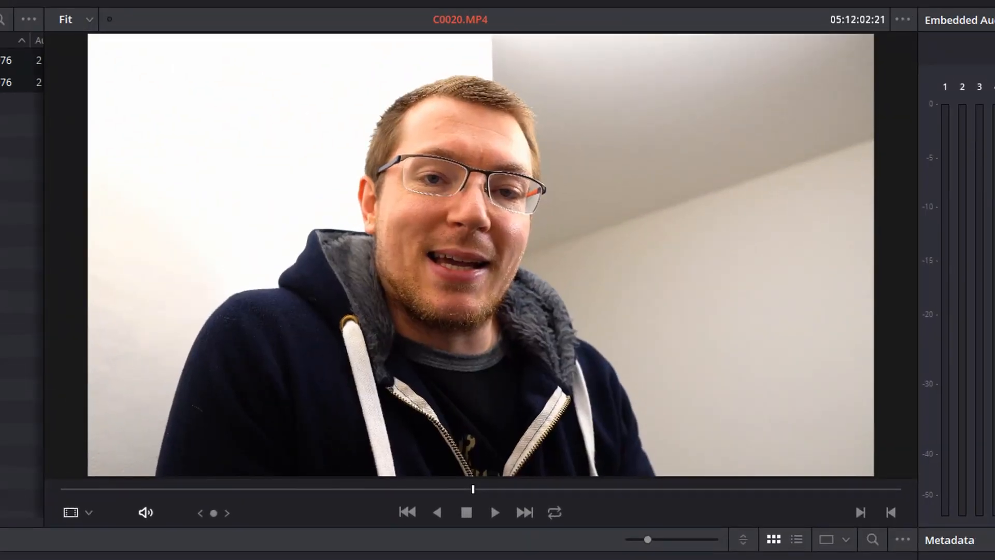
drag(472, 488, 722, 488)
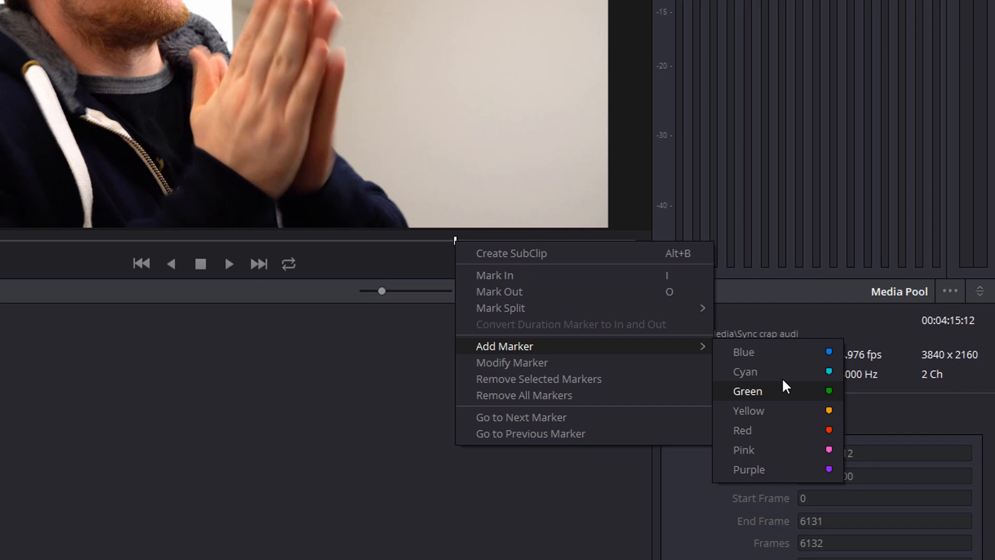
click(747, 391)
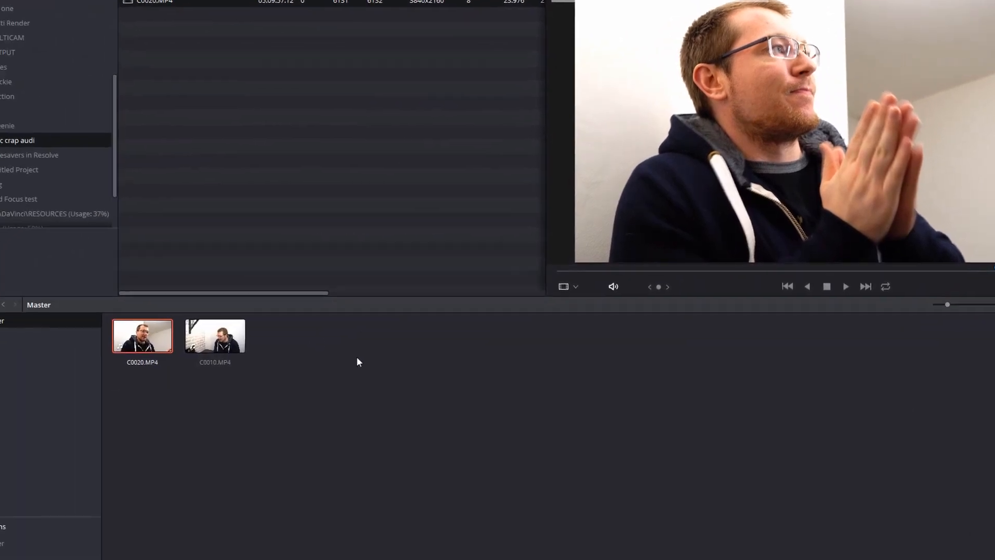
- Cue C0010.MP4 to its hand clap and add a blue Marker 1 there
click(214, 335)
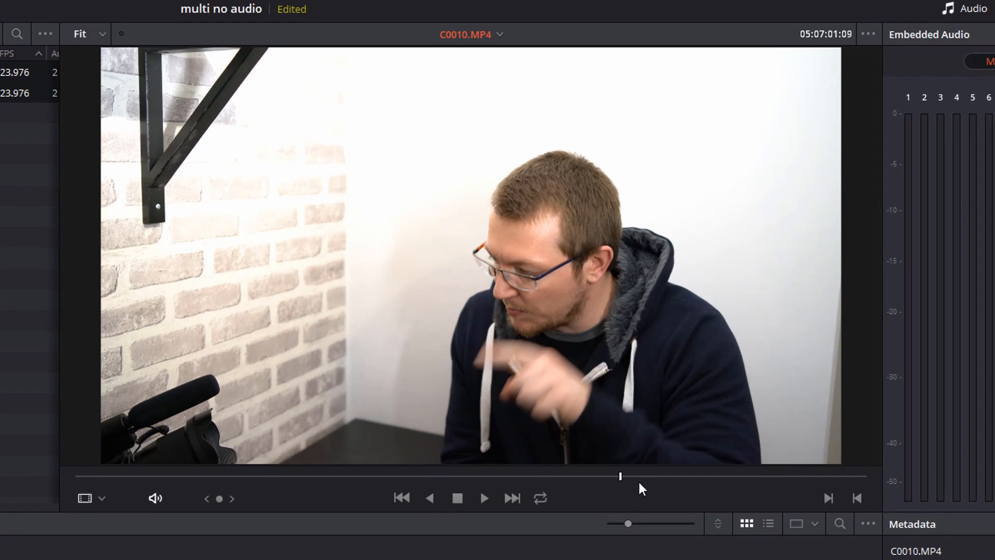
drag(620, 476, 697, 476)
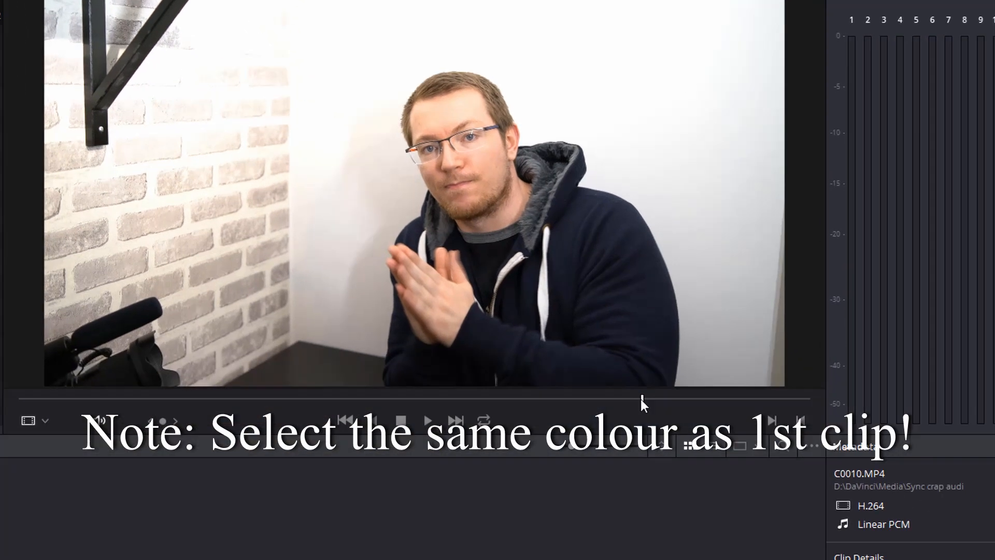
right_click(643, 404)
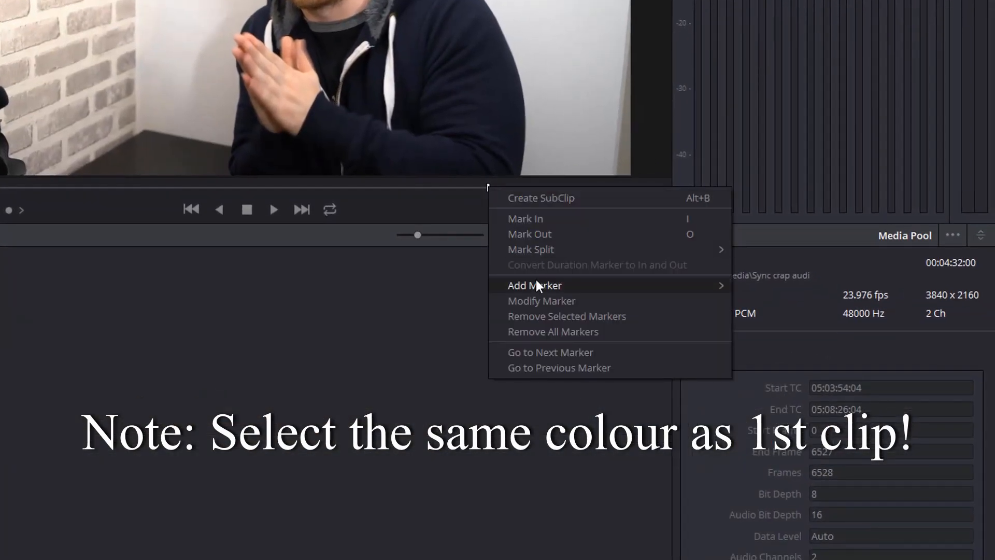
mouse_move(535, 286)
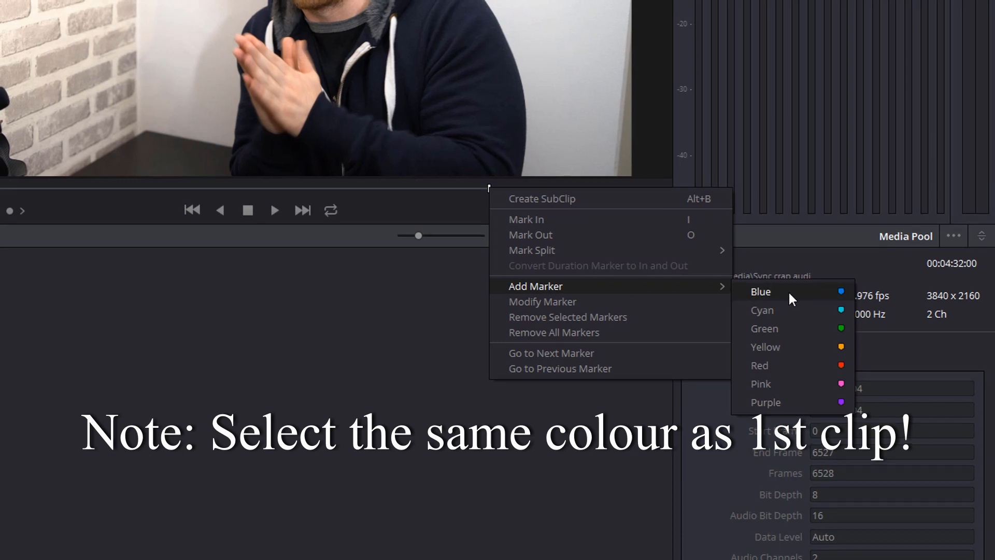
click(760, 291)
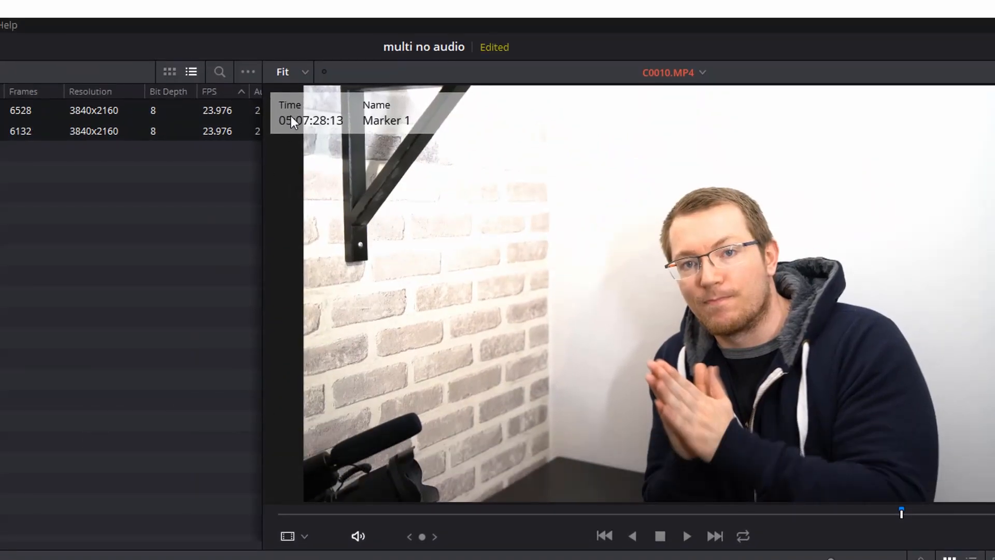
mouse_move(901, 511)
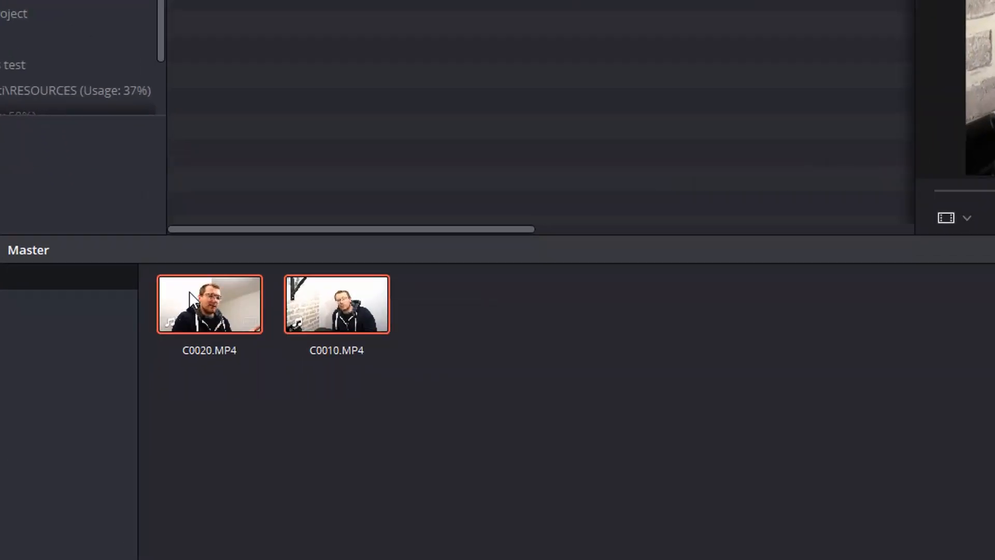
- Create a multicam clip named Multicam from both clips, synced by markers
right_click(208, 304)
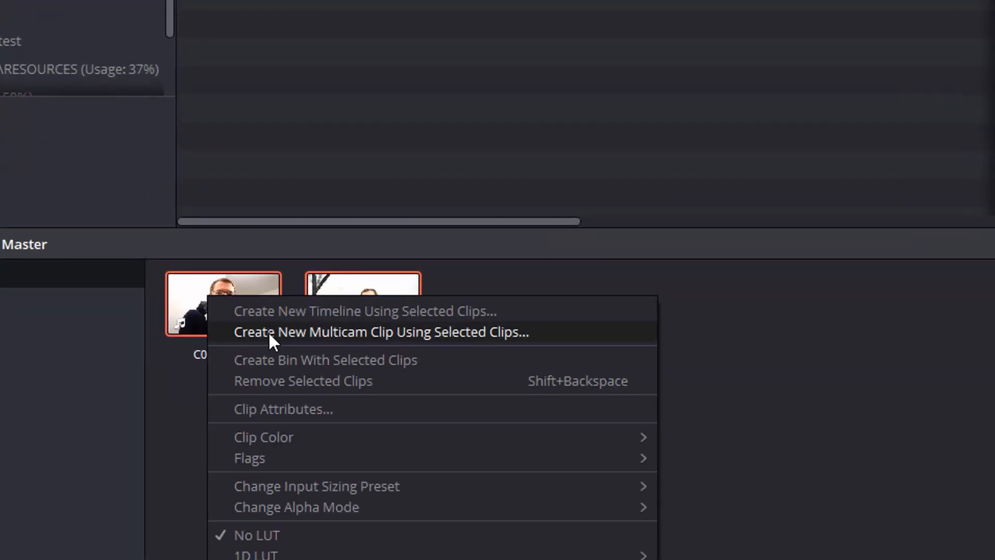
mouse_move(292, 343)
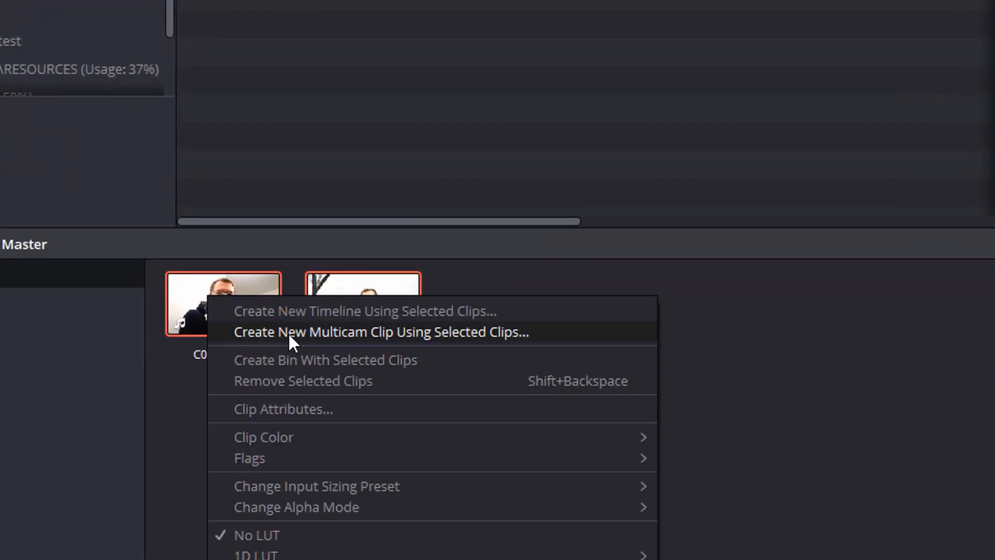
click(381, 332)
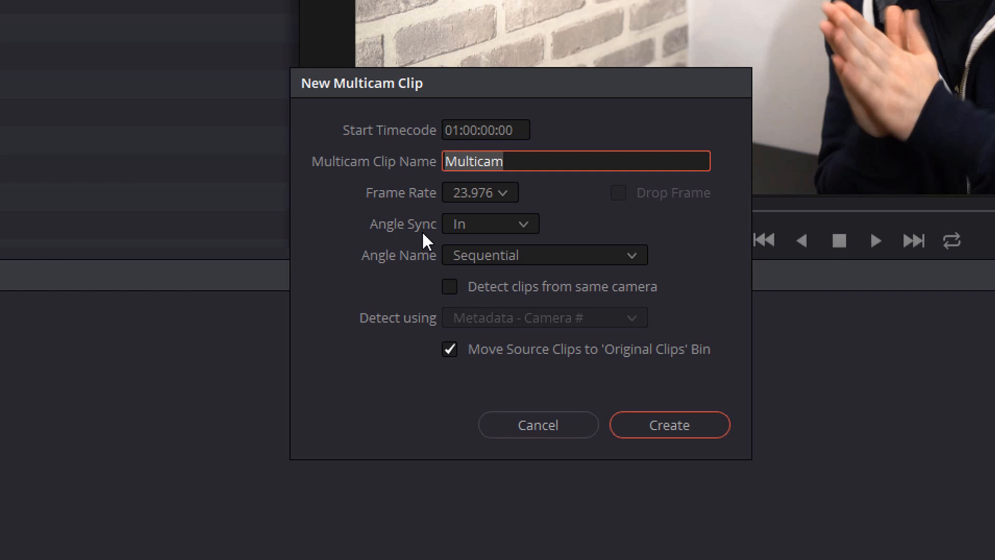
click(488, 224)
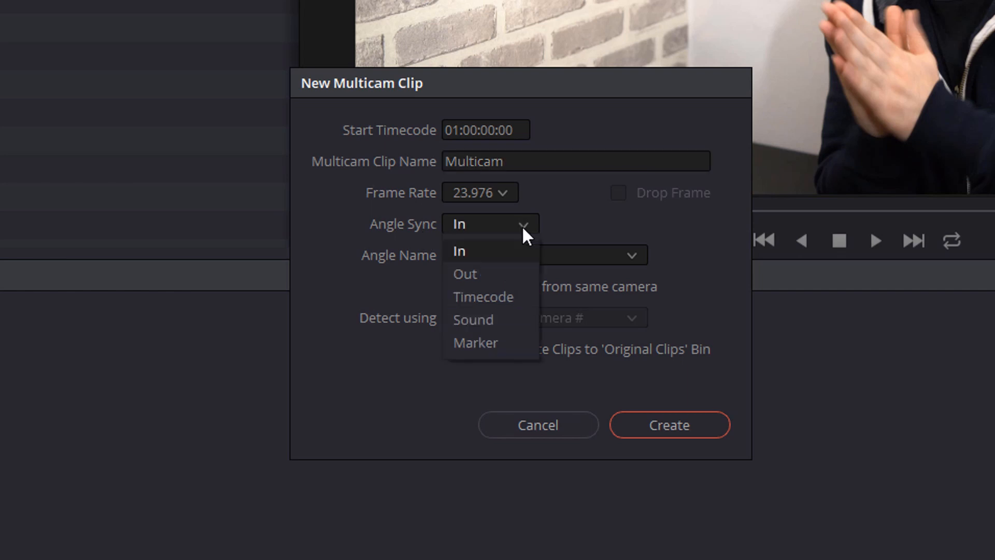
mouse_move(475, 343)
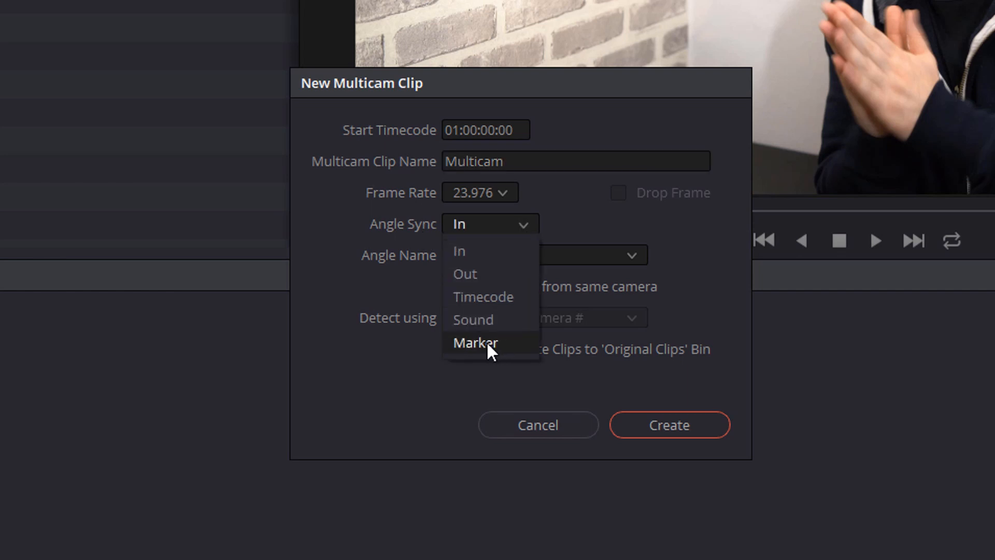
click(472, 342)
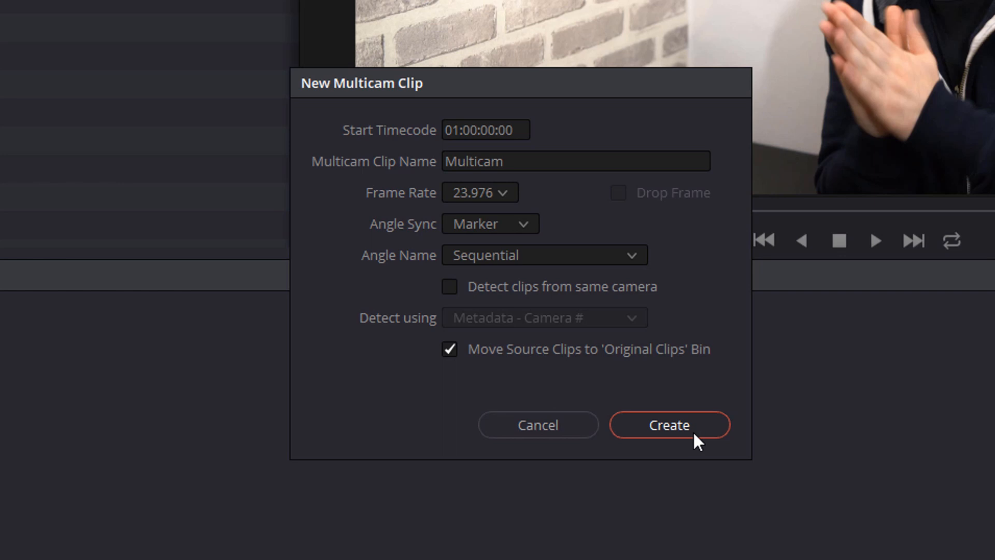
click(668, 425)
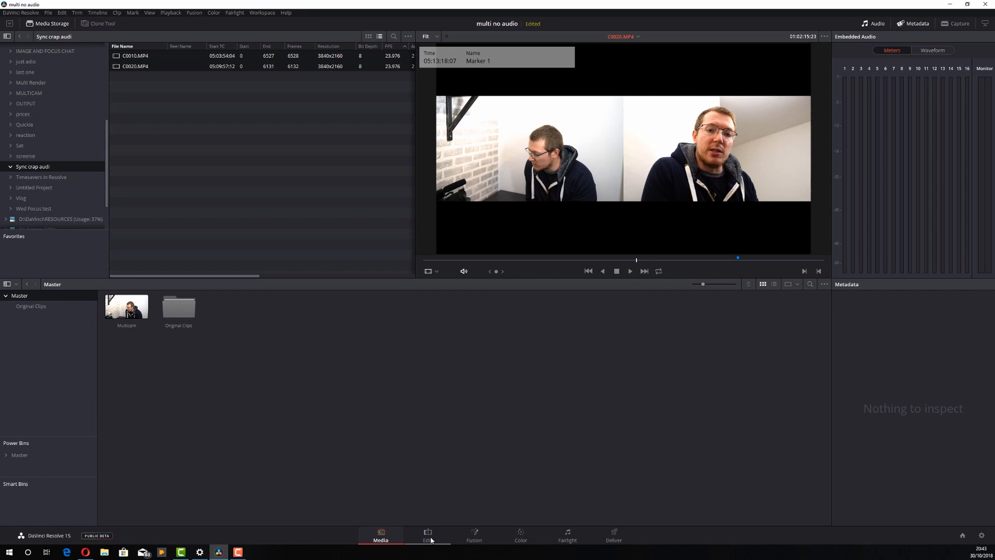
- On the Edit page, place the Multicam clip into an empty timeline as Timeline 1
click(427, 535)
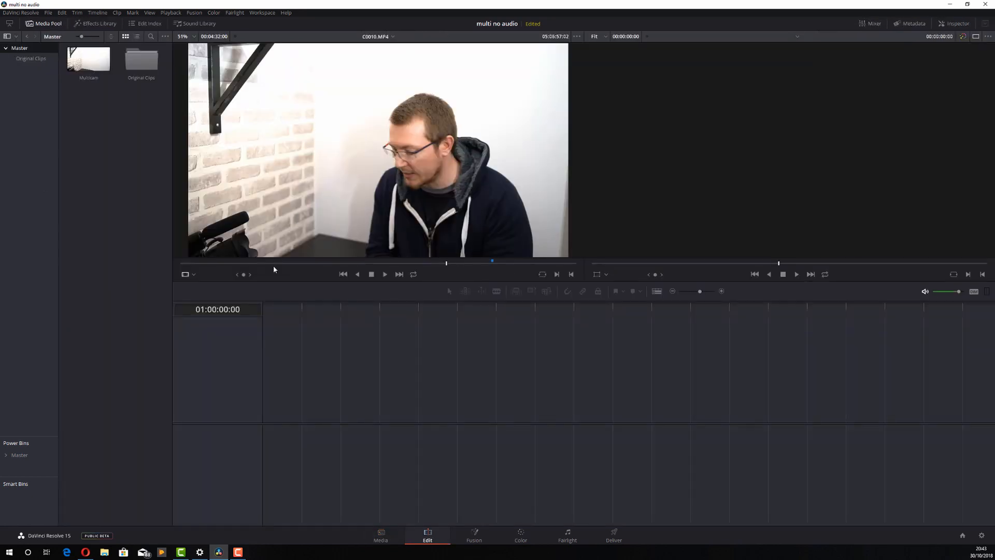
double_click(88, 58)
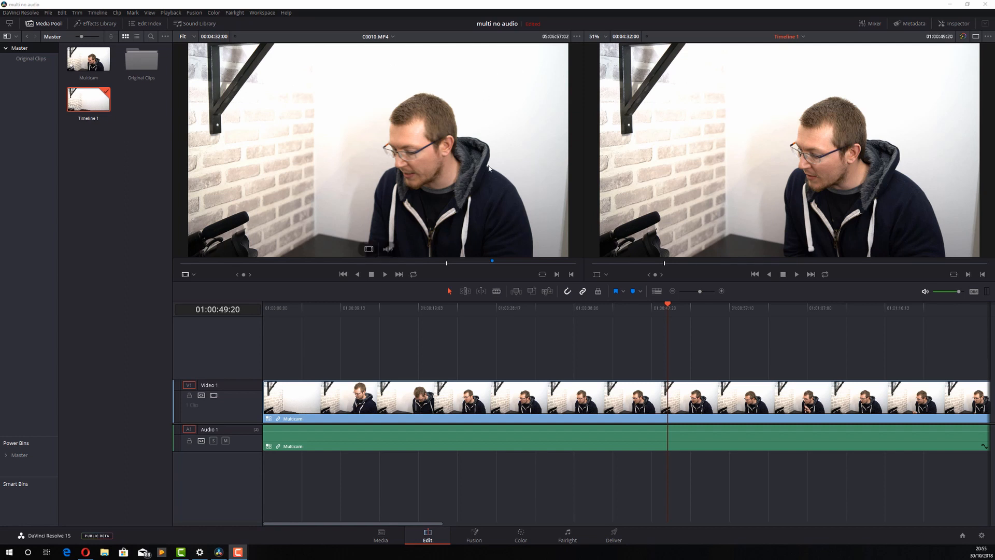
click(976, 36)
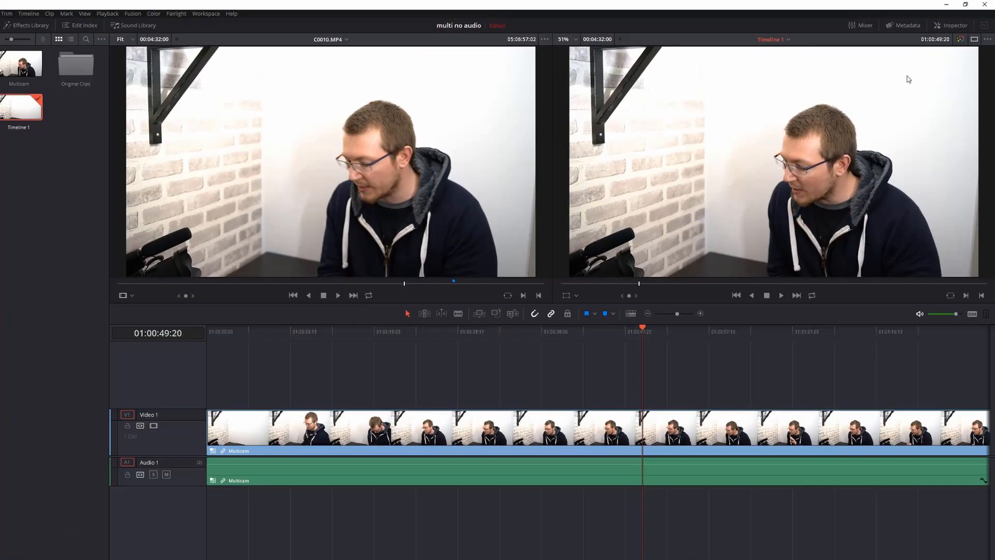
mouse_move(604, 203)
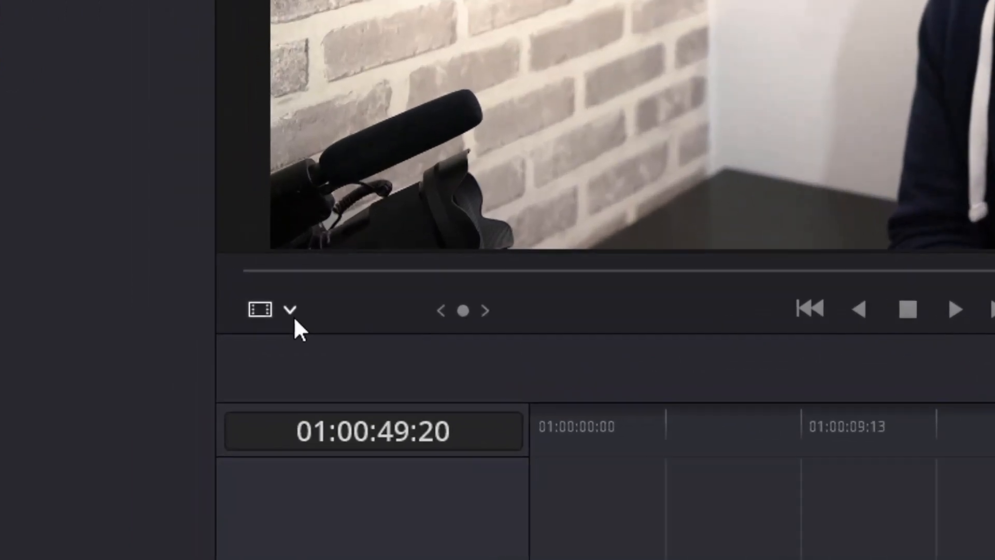
mouse_move(289, 311)
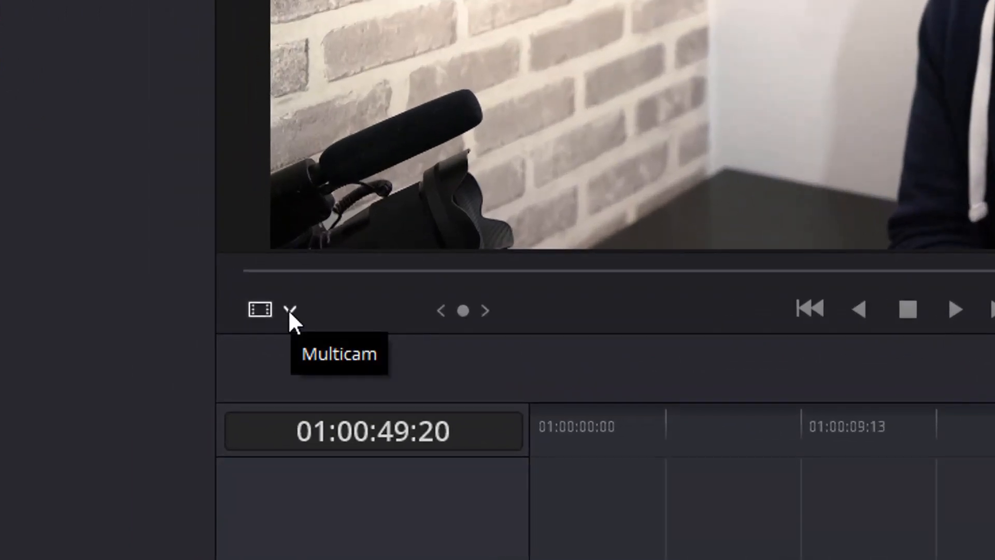
- Set the source viewer to Multicam mode showing Angle 1 and Angle 2
click(289, 310)
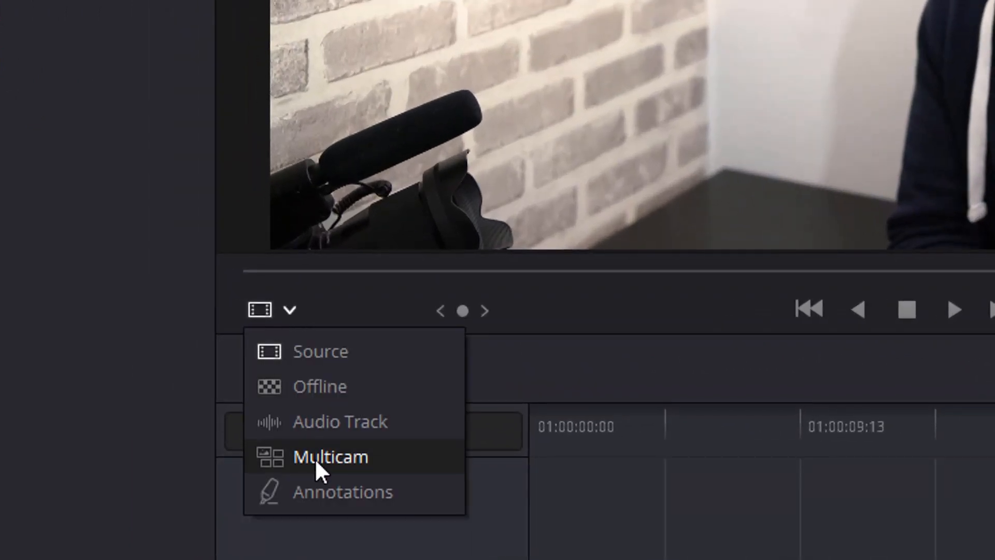
click(329, 456)
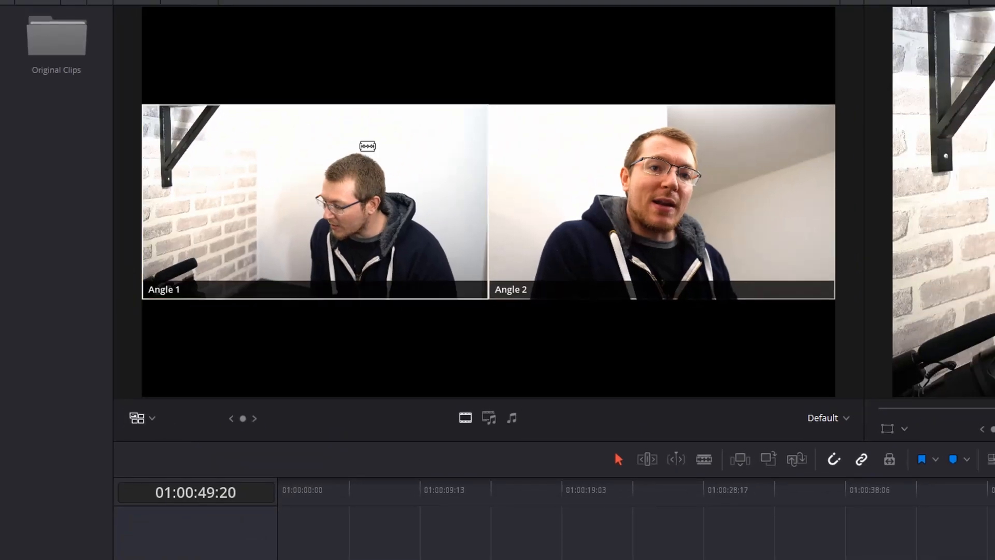
click(314, 203)
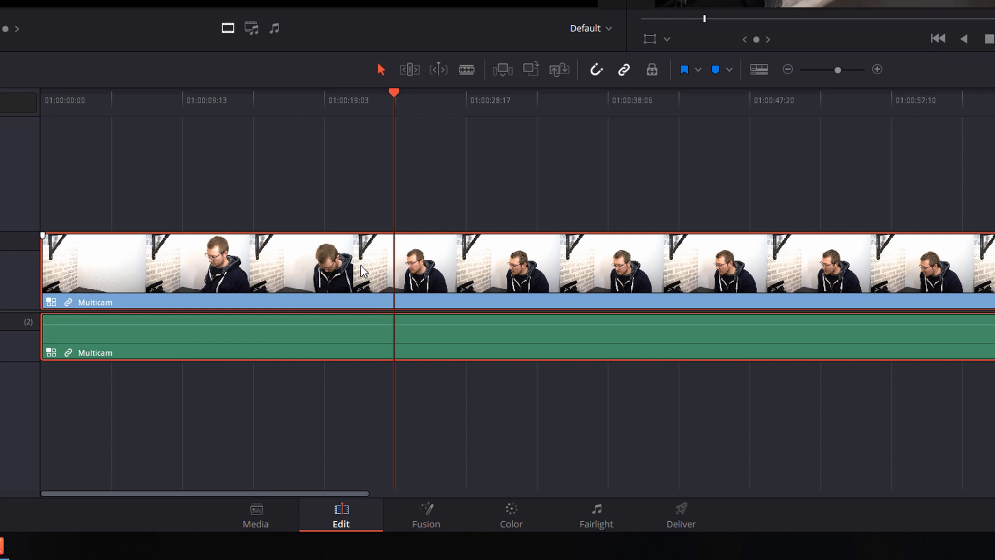
mouse_move(177, 269)
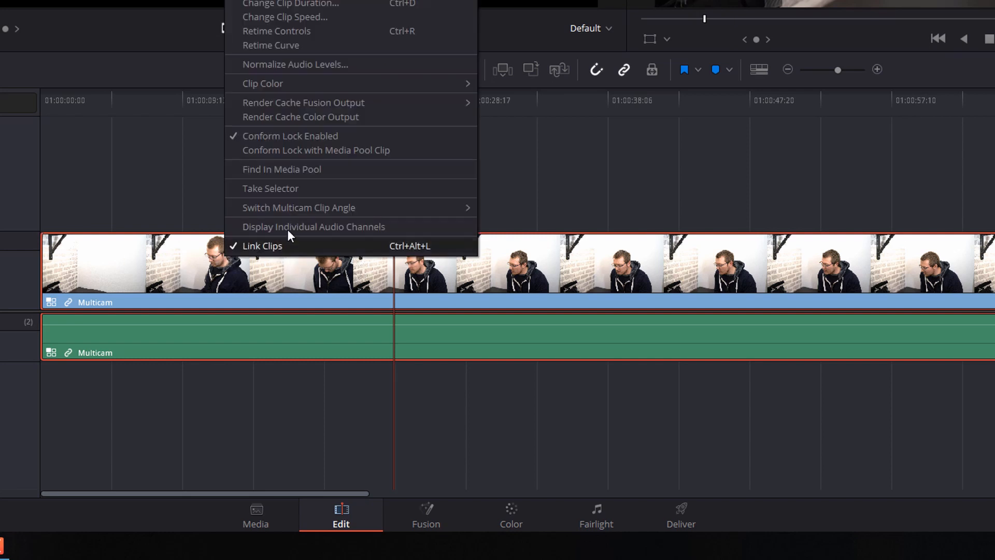
mouse_move(297, 207)
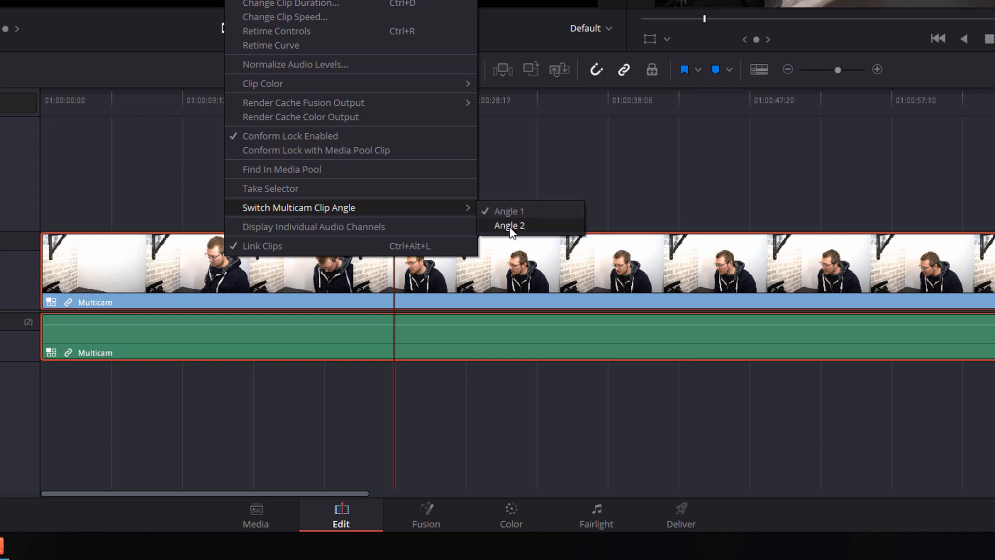
- Switch the timeline clip's picture to Angle 2 and start changing its audio angle
click(509, 225)
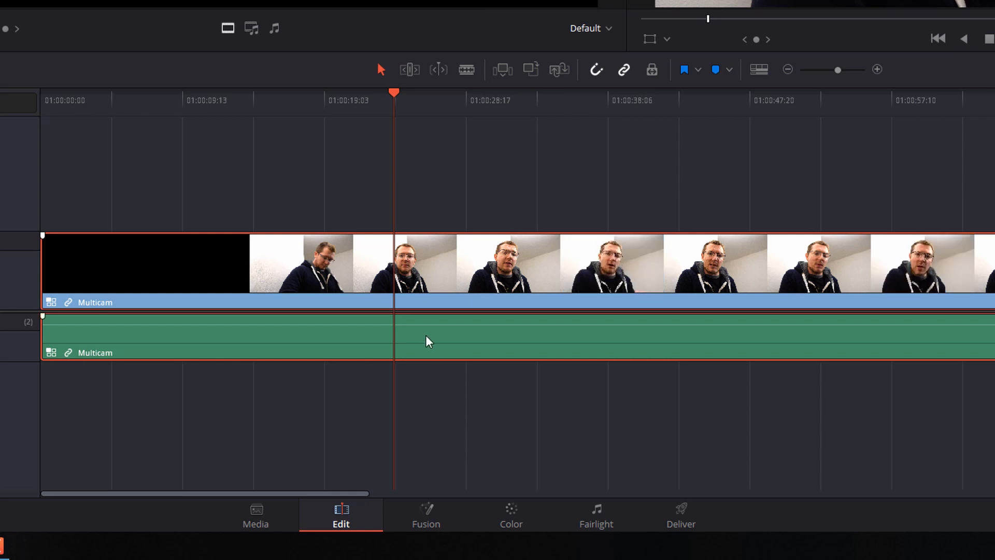
right_click(425, 341)
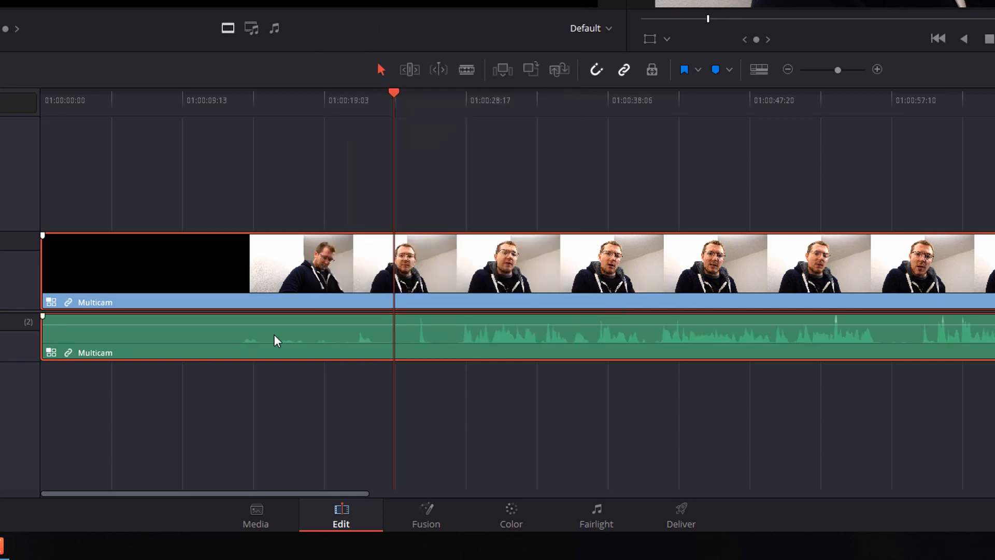
mouse_move(619, 341)
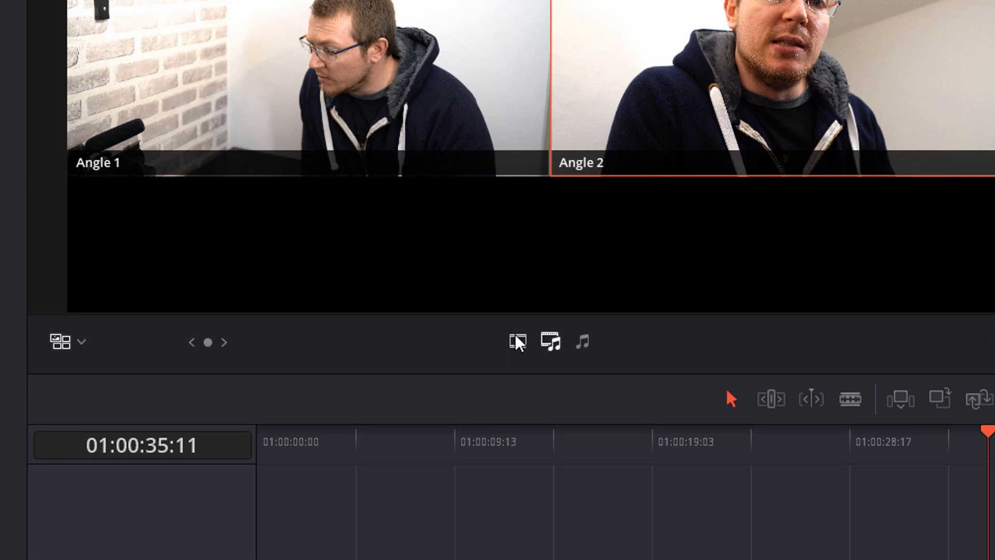
mouse_move(519, 355)
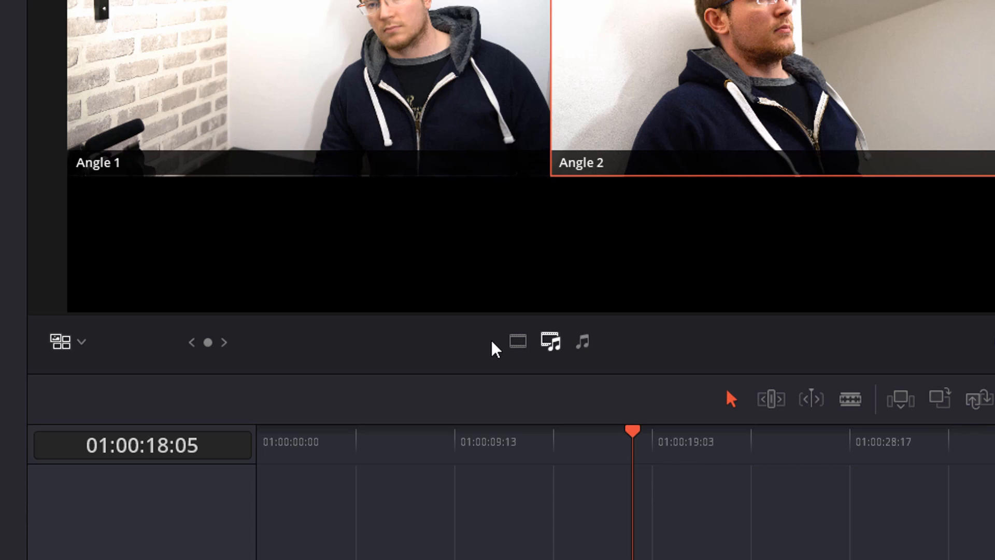
mouse_move(560, 364)
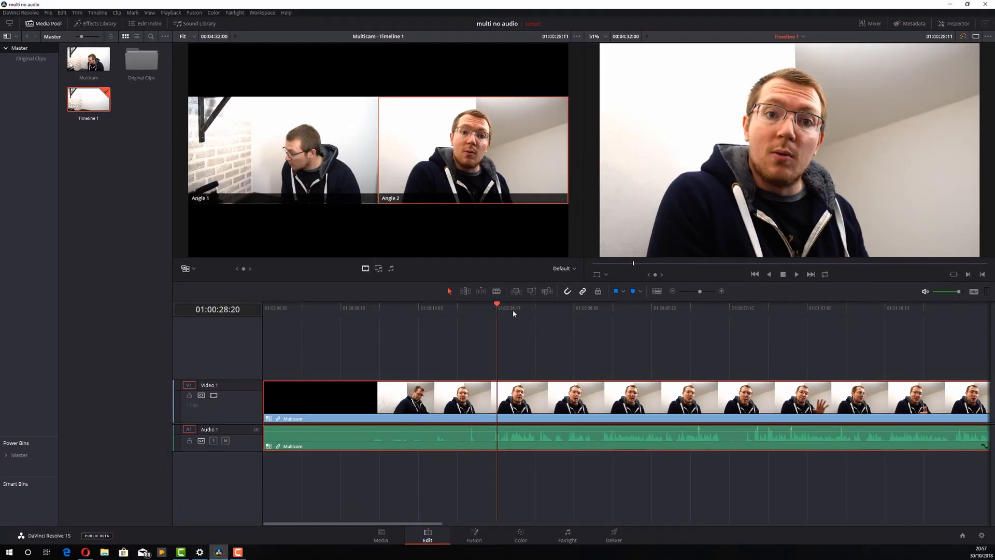
- Cut to Angle 1 near the 30-second mark and play back the edit
click(795, 274)
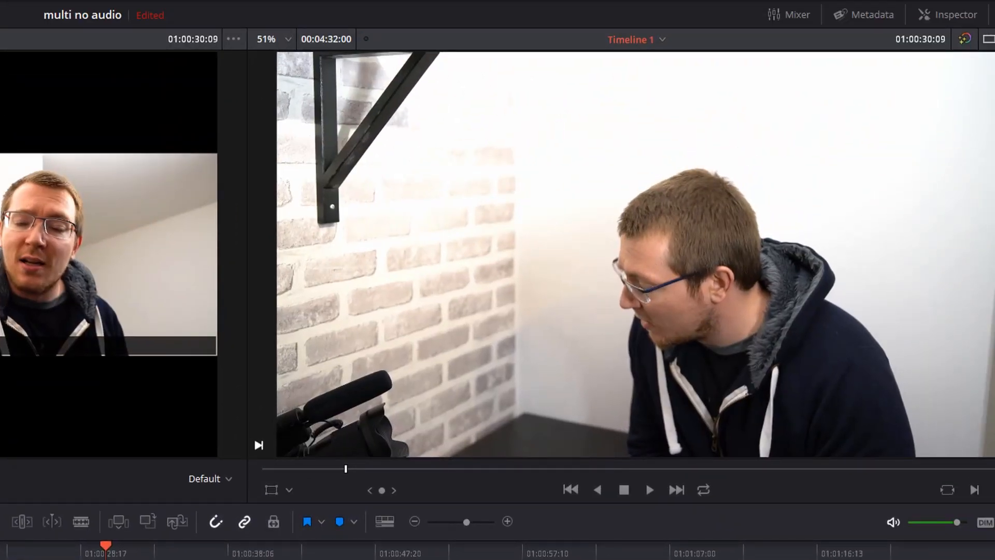
click(648, 490)
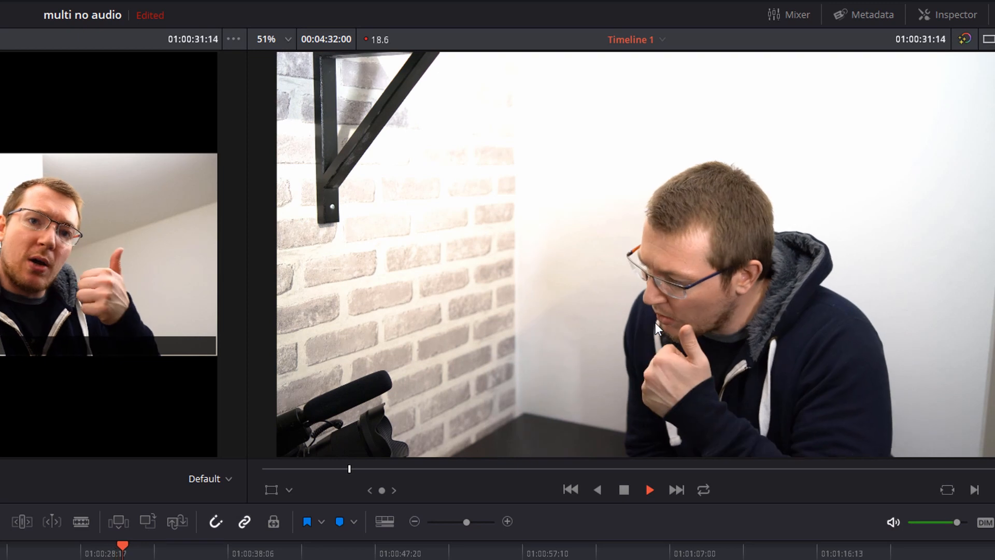